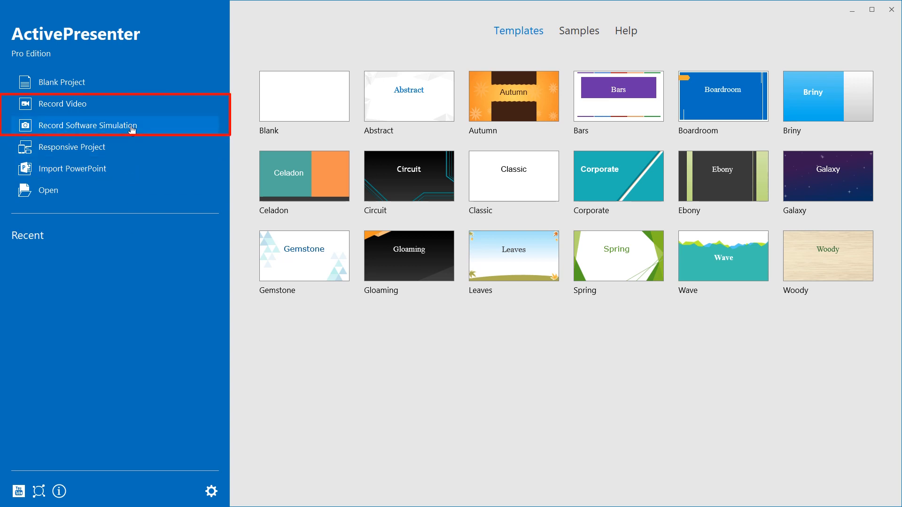
pyautogui.moveTo(146, 131)
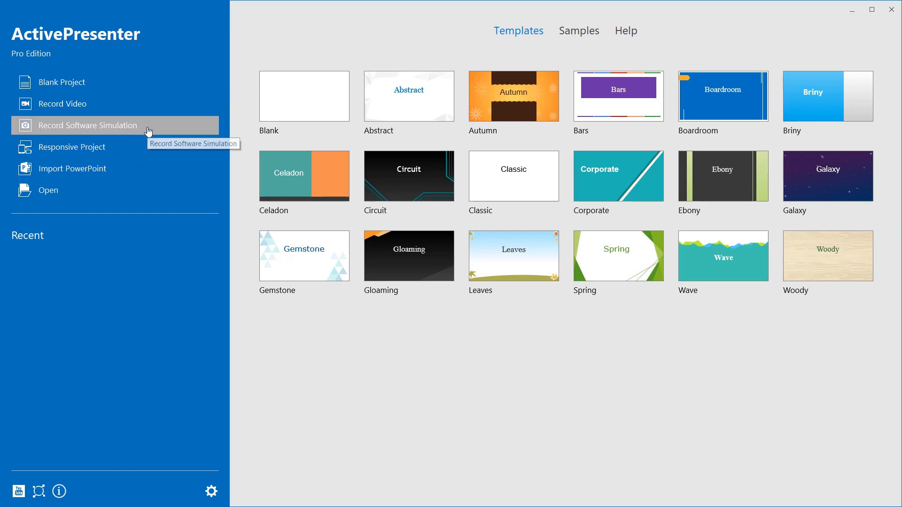
# Start a Record Software Simulation capture locked onto the Word window and hit REC.
pyautogui.click(88, 125)
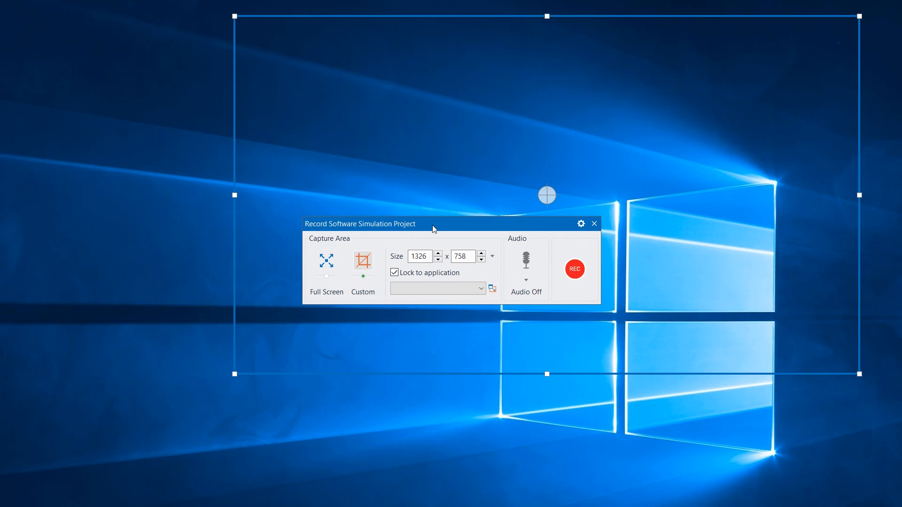
pyautogui.moveTo(338, 386)
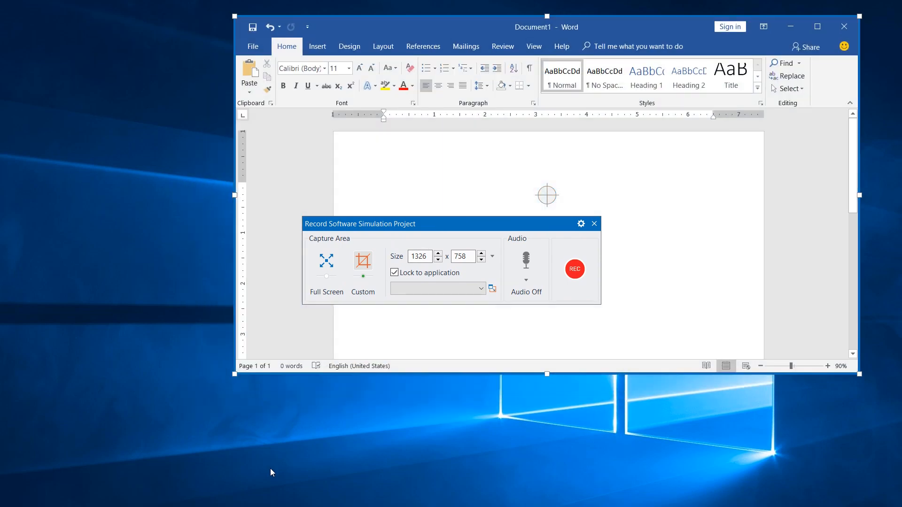
pyautogui.moveTo(573, 268)
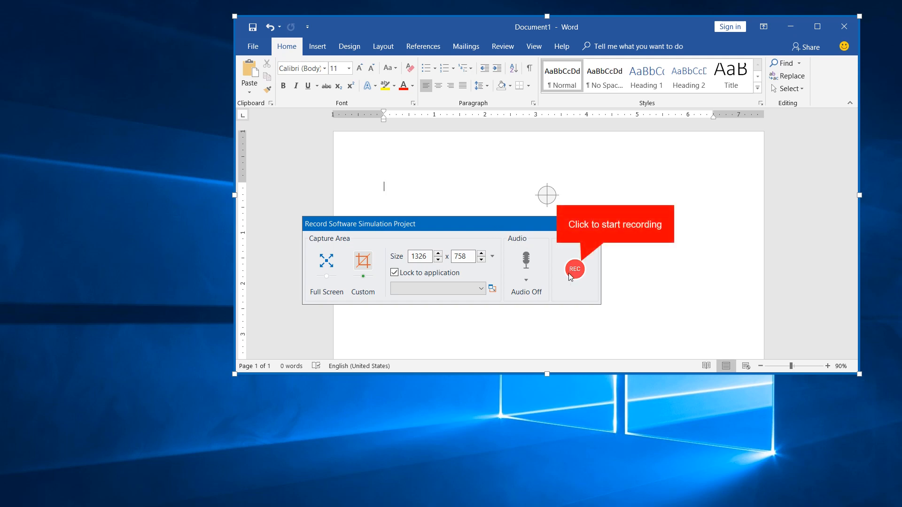
pyautogui.click(573, 268)
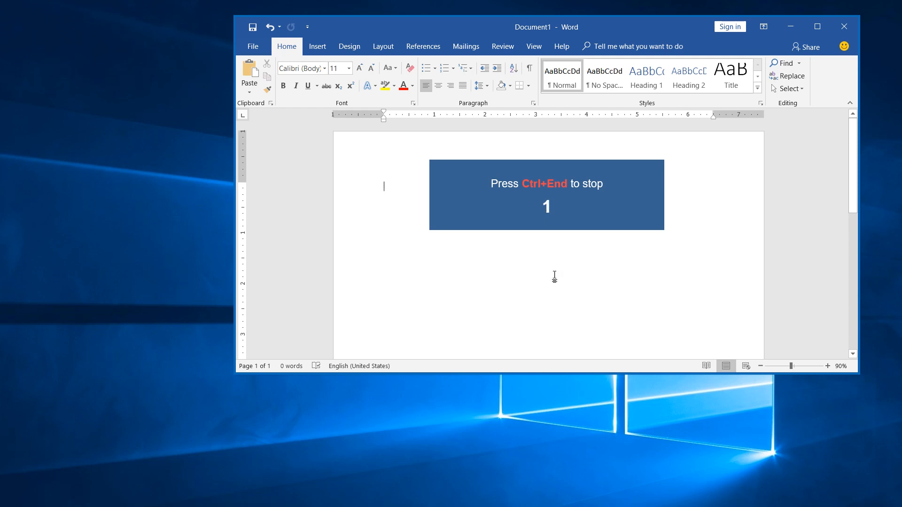
# Draw a blue rectangle from Insert > Shapes in Word, then end capture with Ctrl+End.
pyautogui.press('ctrl+End')
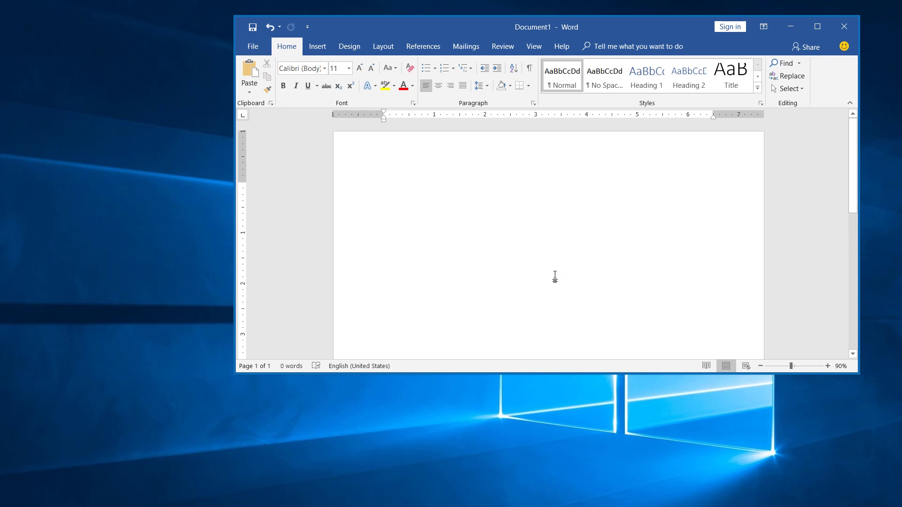
pyautogui.click(317, 46)
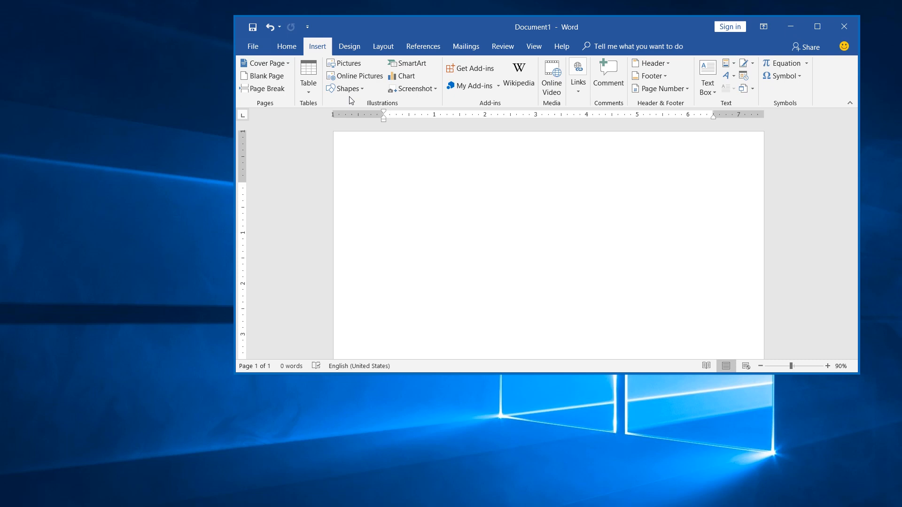
pyautogui.click(345, 88)
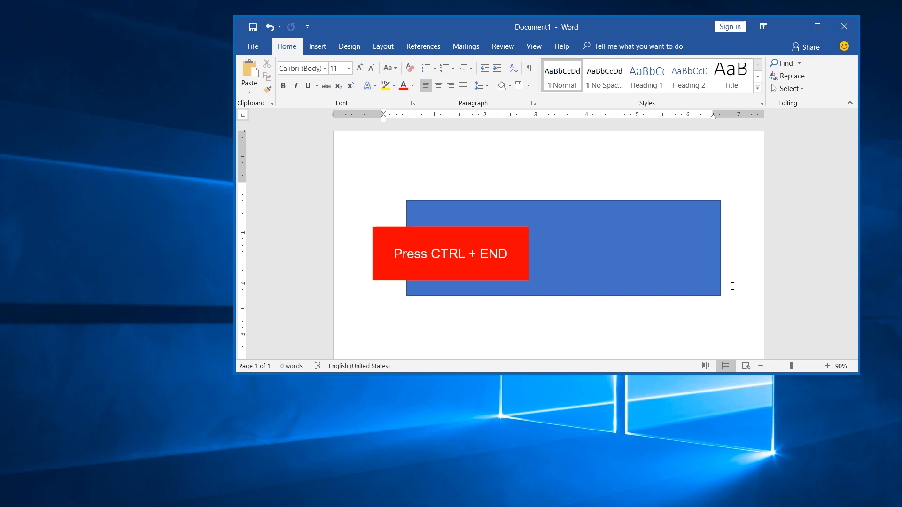
pyautogui.press('ctrl+End')
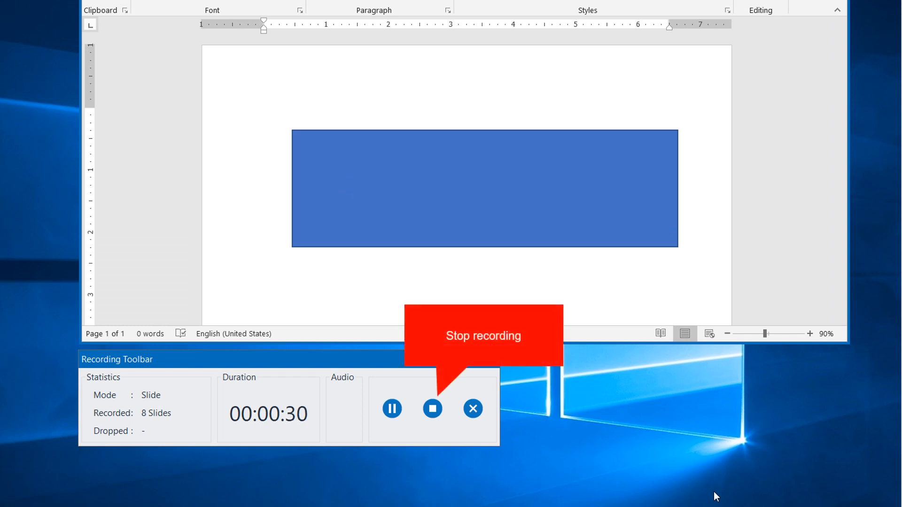
pyautogui.moveTo(433, 408)
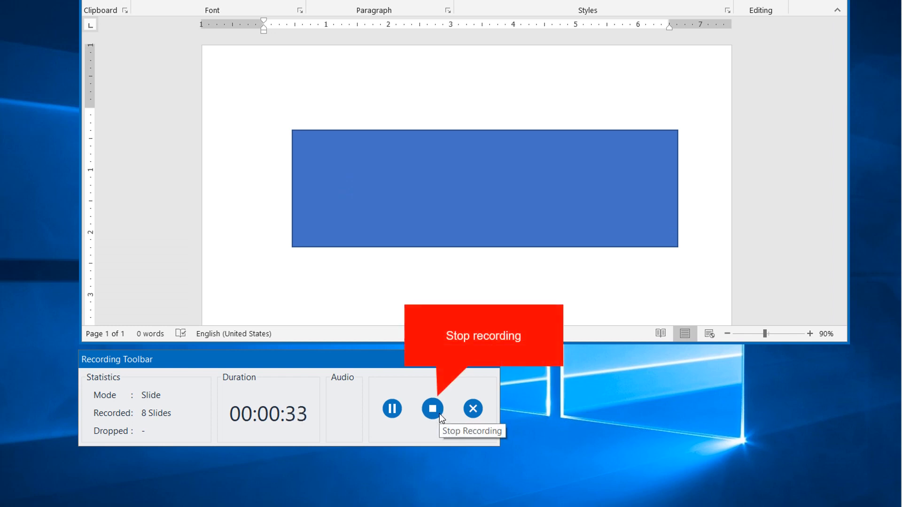
pyautogui.moveTo(392, 408)
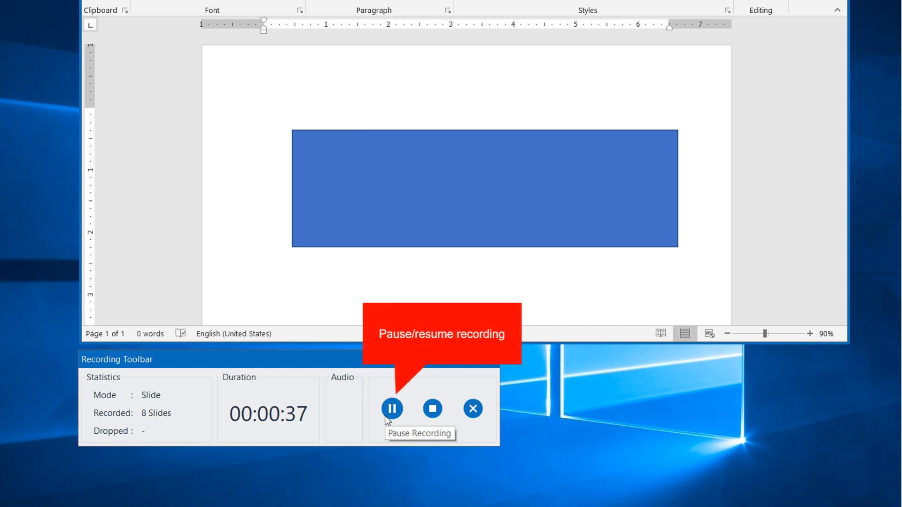
# Pause the recording from the Recording Toolbar at 38 seconds, 8 slides captured.
pyautogui.click(392, 409)
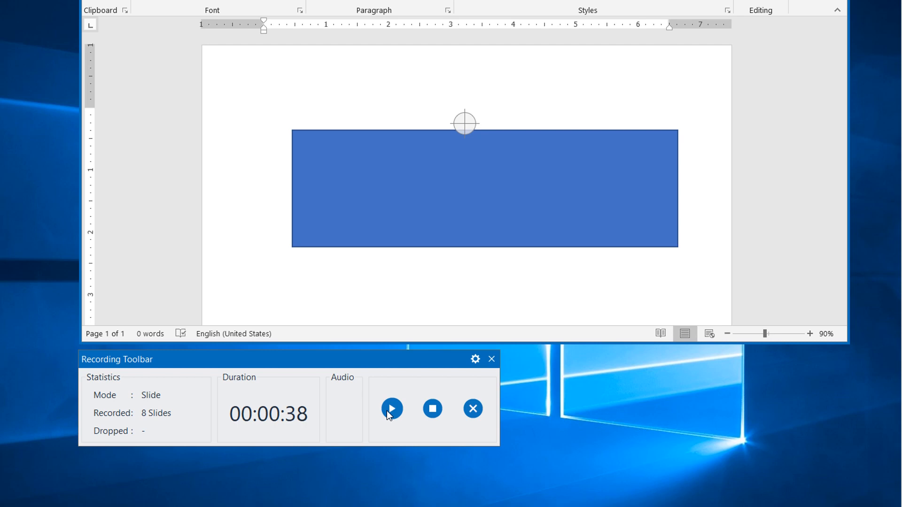
pyautogui.moveTo(472, 409)
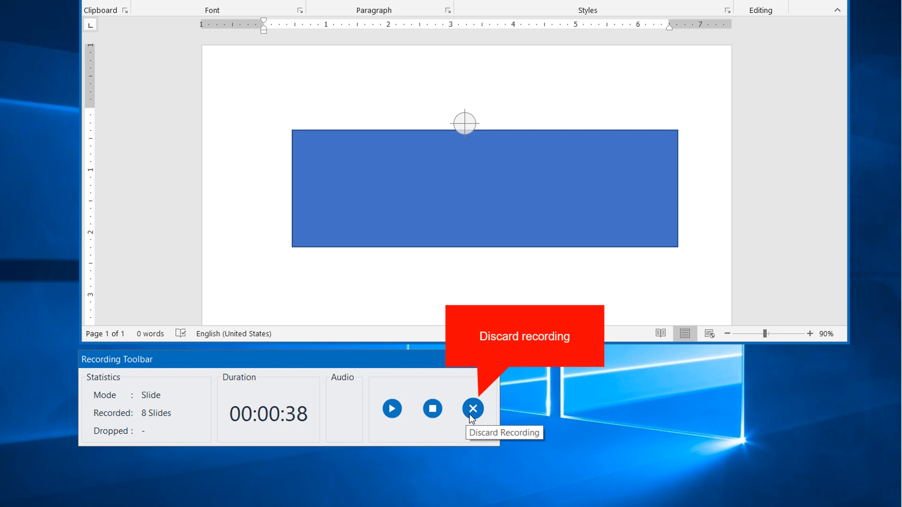
pyautogui.click(473, 409)
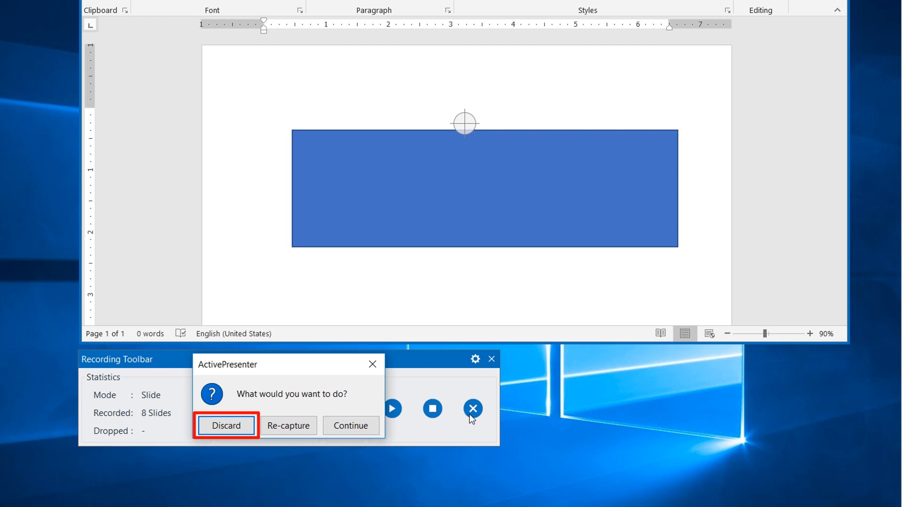
pyautogui.moveTo(288, 426)
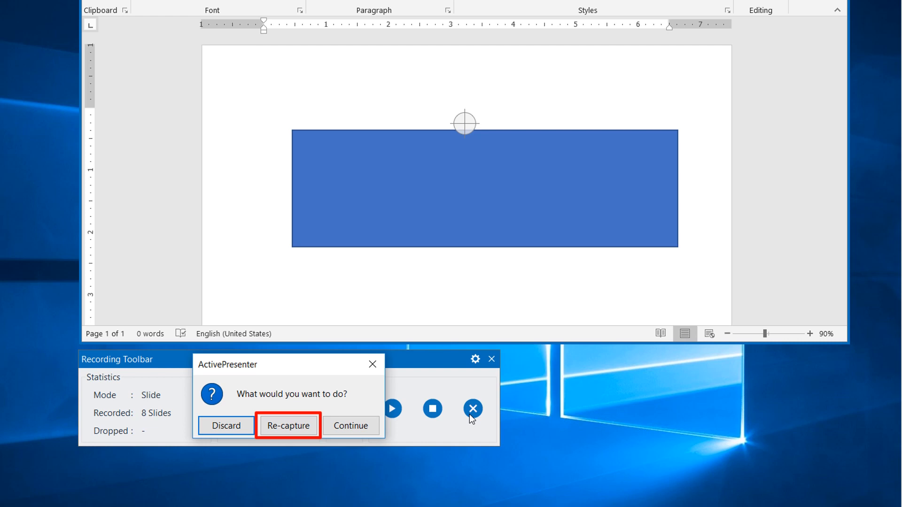
pyautogui.moveTo(350, 426)
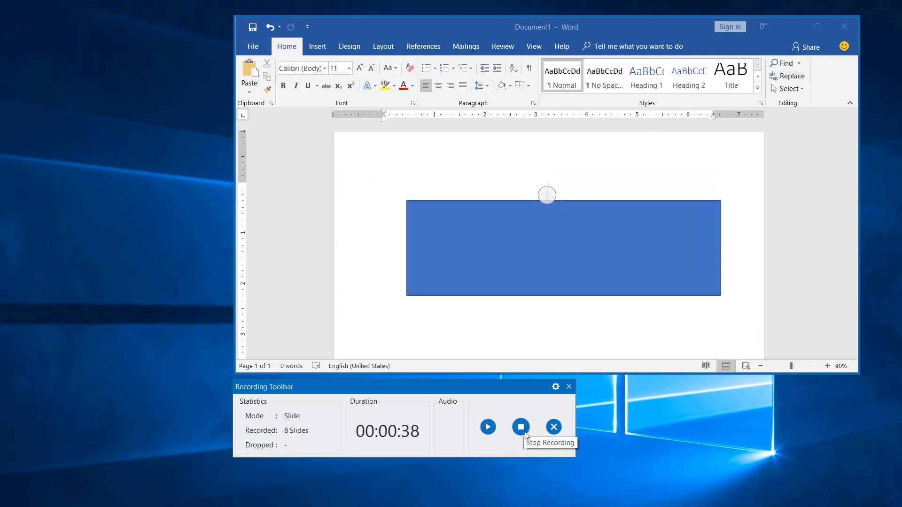
# Stop the recording so the captured slides open as a project in the editor.
pyautogui.click(520, 427)
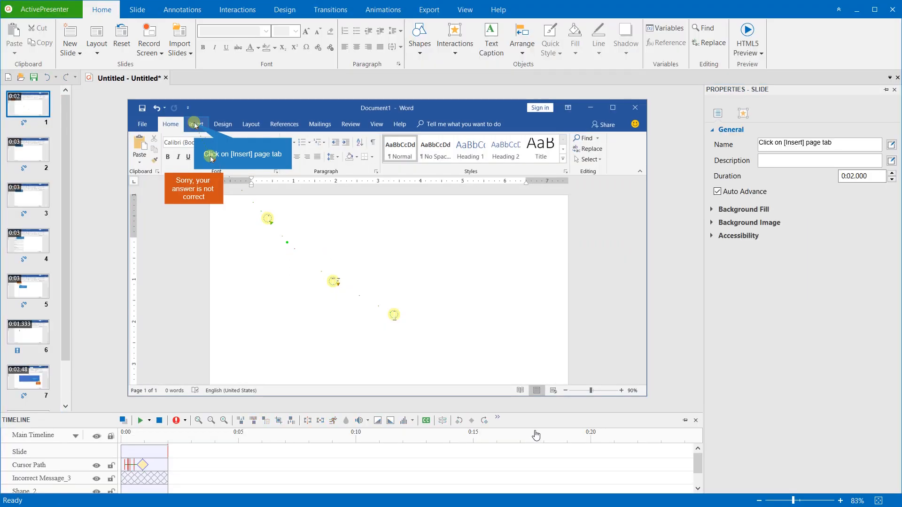
pyautogui.moveTo(528, 419)
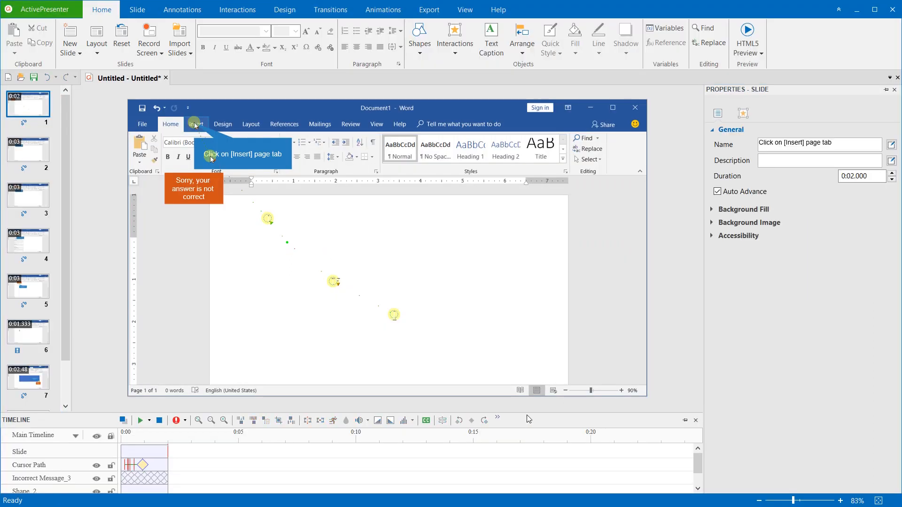
pyautogui.moveTo(528, 425)
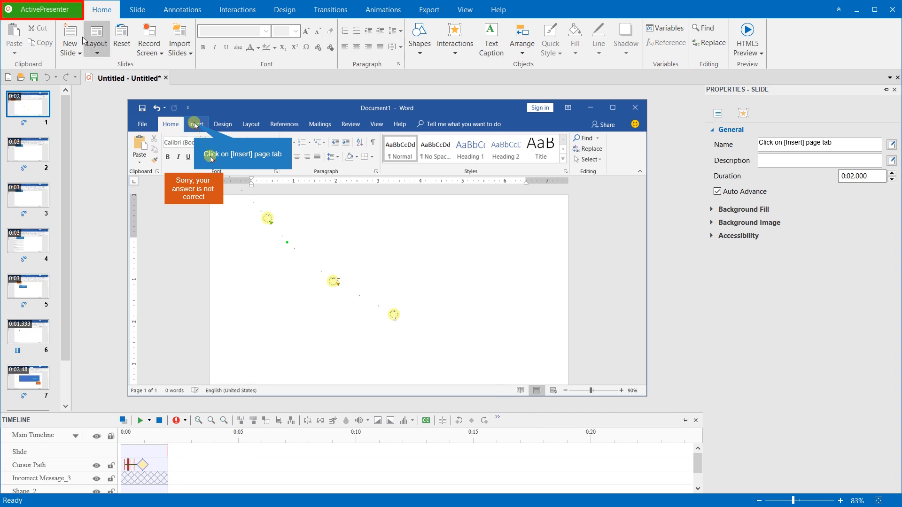
# Choose Record Software Simulation from the ActivePresenter menu for a new capture over Word.
pyautogui.click(40, 10)
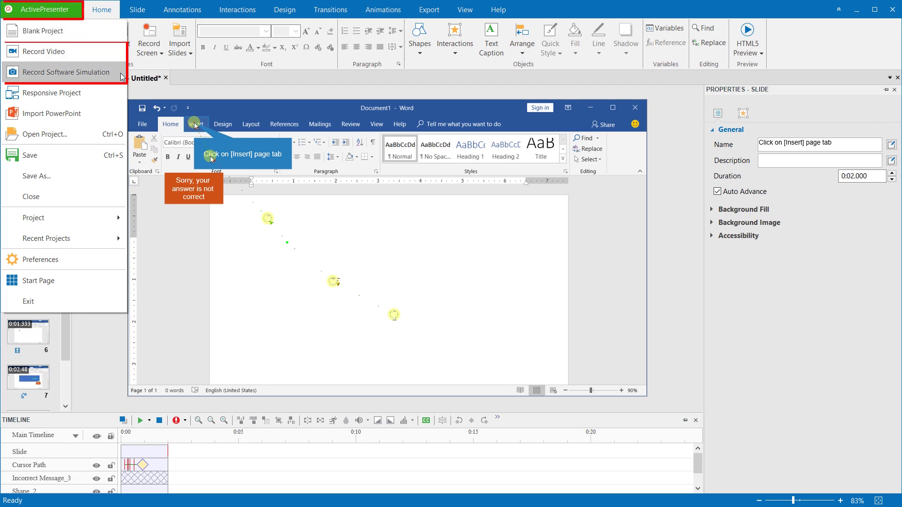
pyautogui.click(63, 72)
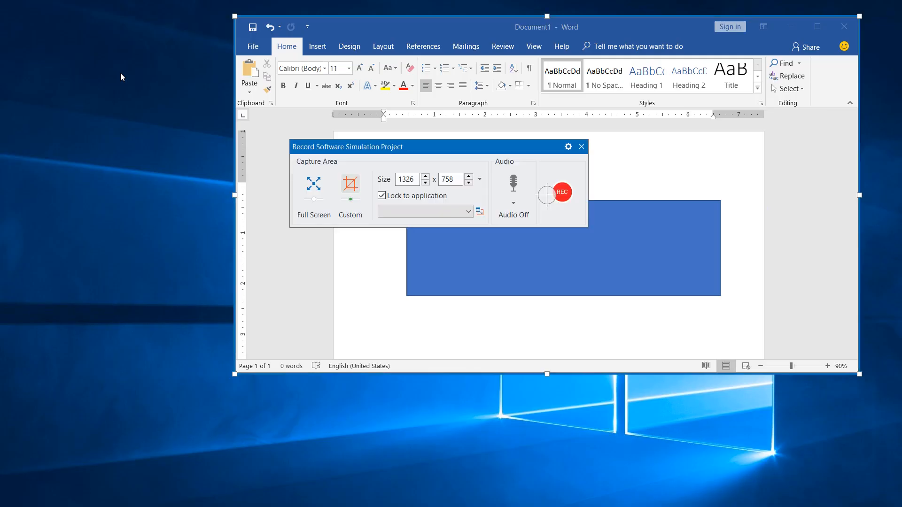
pyautogui.moveTo(203, 145)
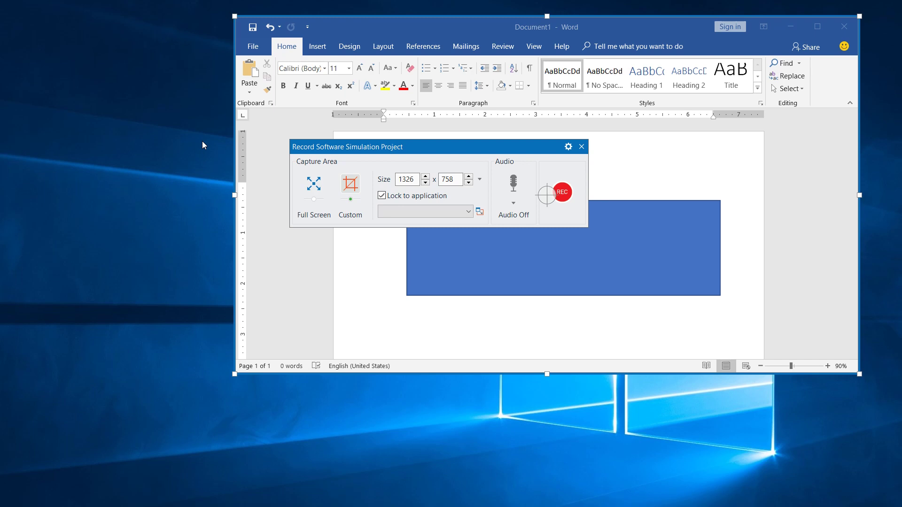
pyautogui.moveTo(567, 147)
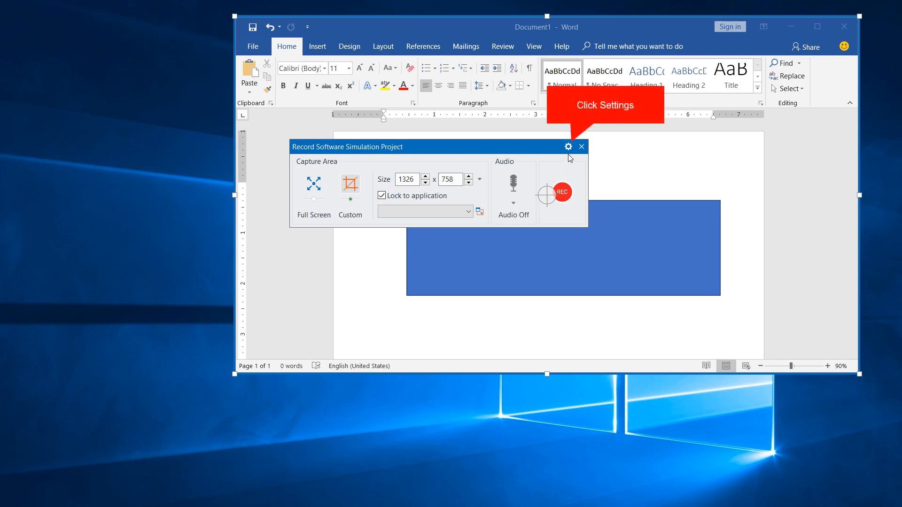
# Enable Show Recording Toolbar from the recording panel's Settings gear.
pyautogui.click(567, 147)
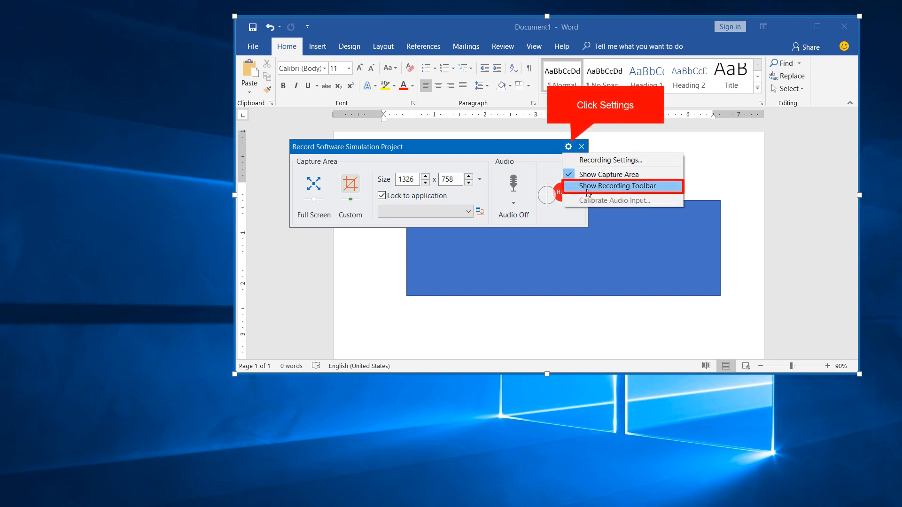
pyautogui.click(617, 186)
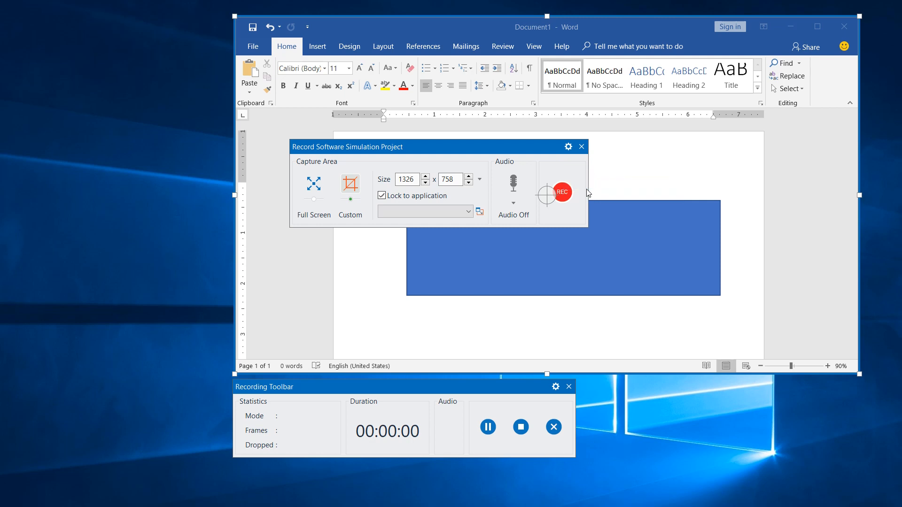
pyautogui.moveTo(636, 298)
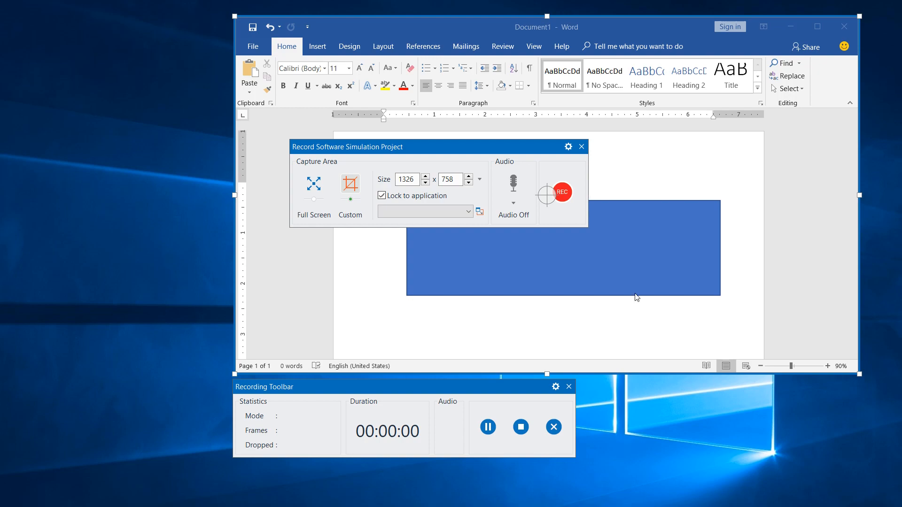